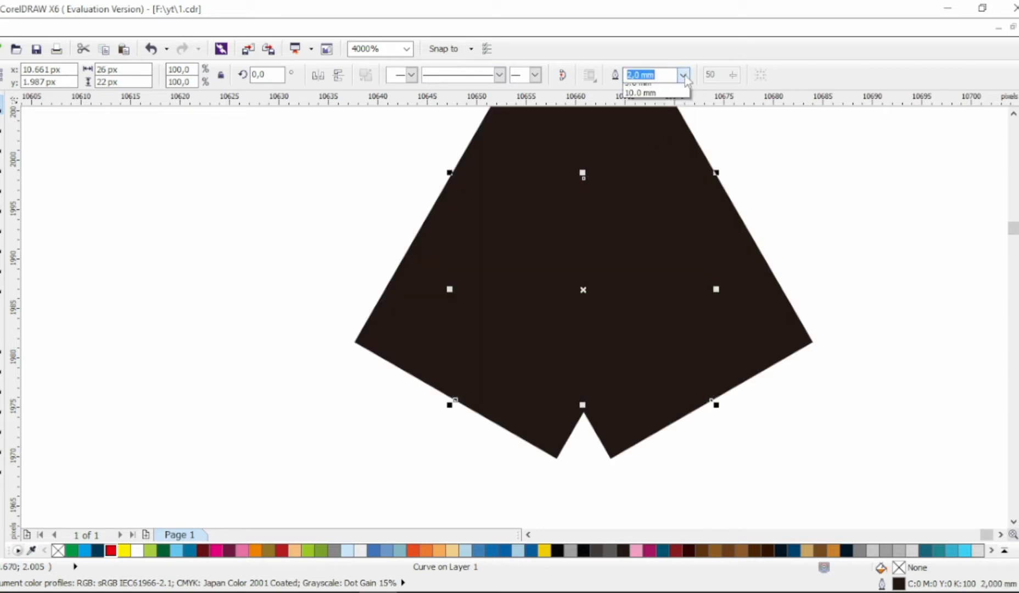
Choose the outline thickness for the four-node crossbar shape over the A
click(640, 84)
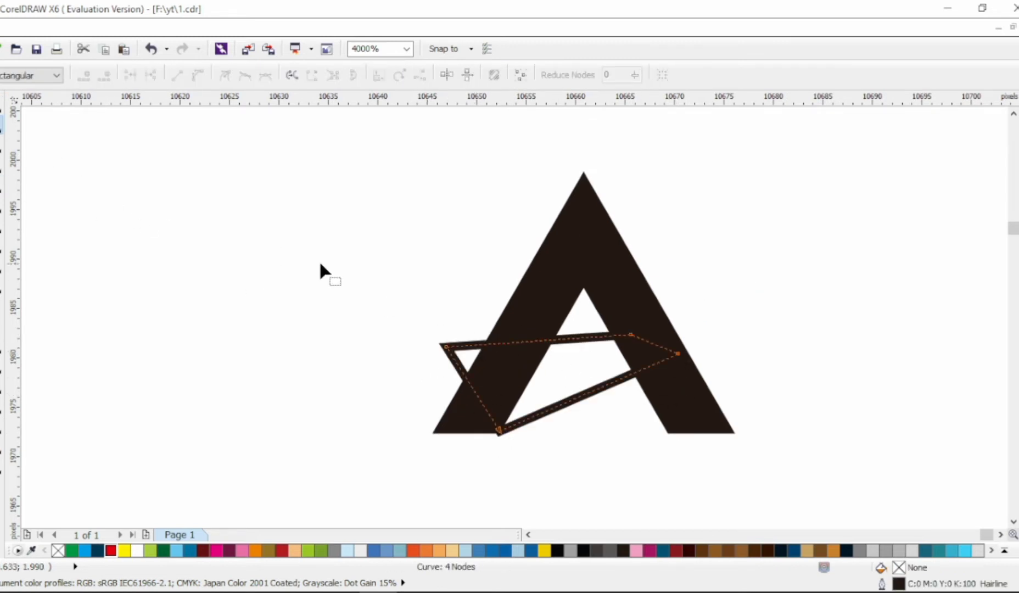
Bend the straight crossbar edge into a curved eagle head contour
scroll(down, 3)
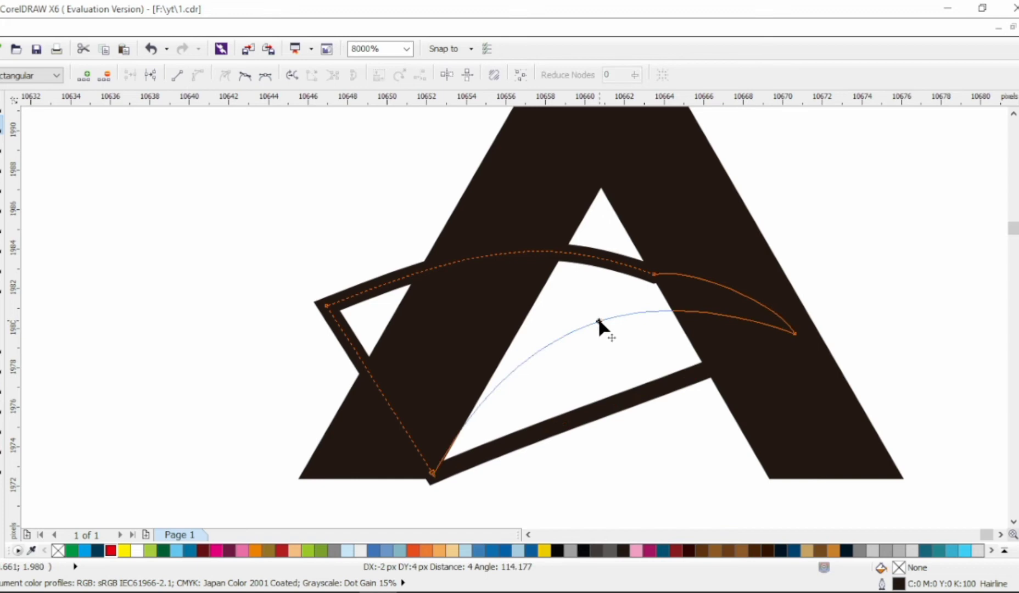
drag(598, 323, 643, 276)
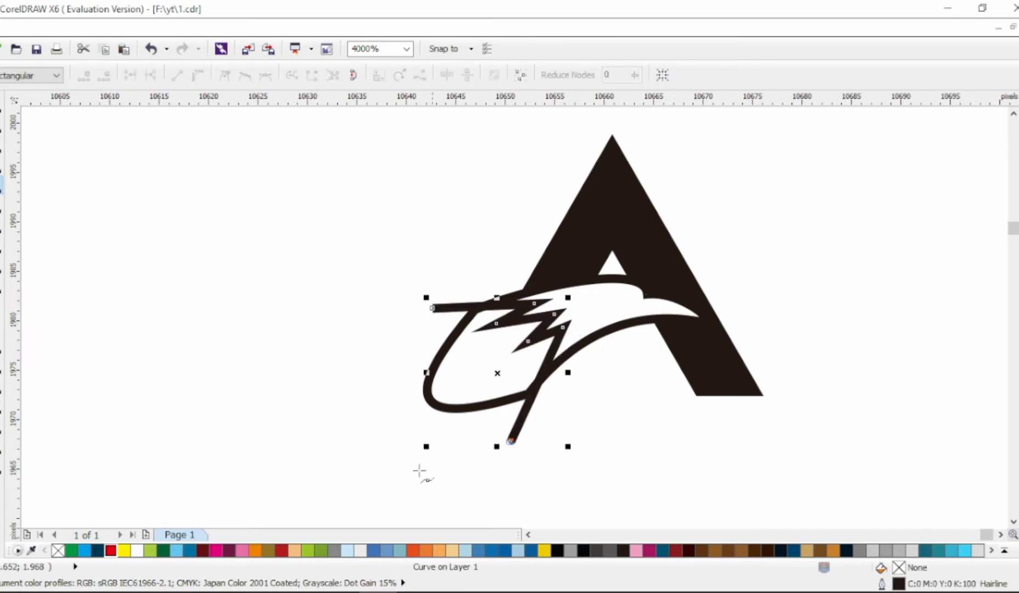
Convert the eagle head outline stroke into a filled black object
click(199, 75)
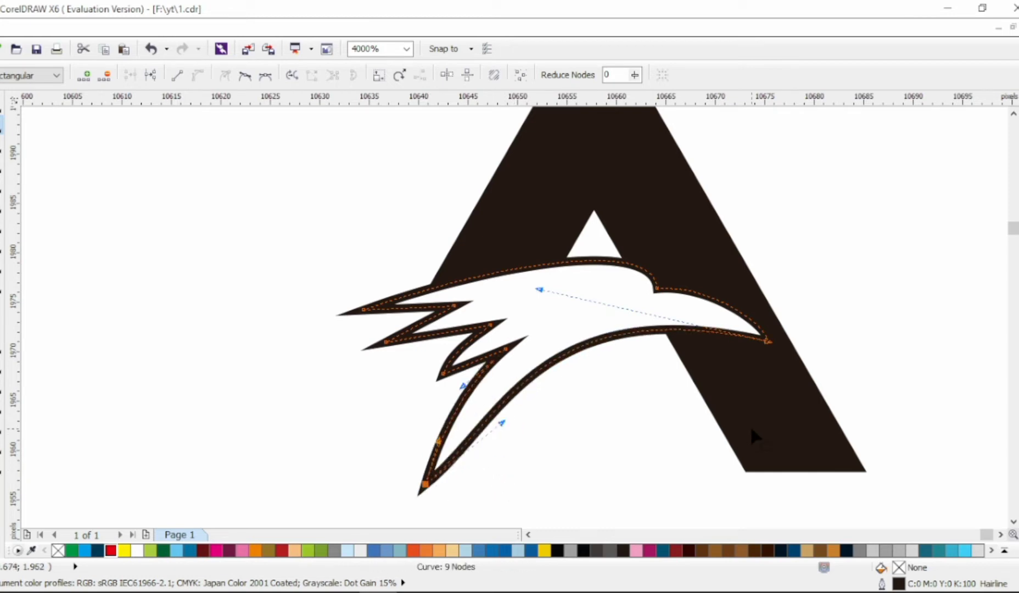
Reshape the lower curve of the black eagle head beside the orange beak
drag(501, 423, 474, 445)
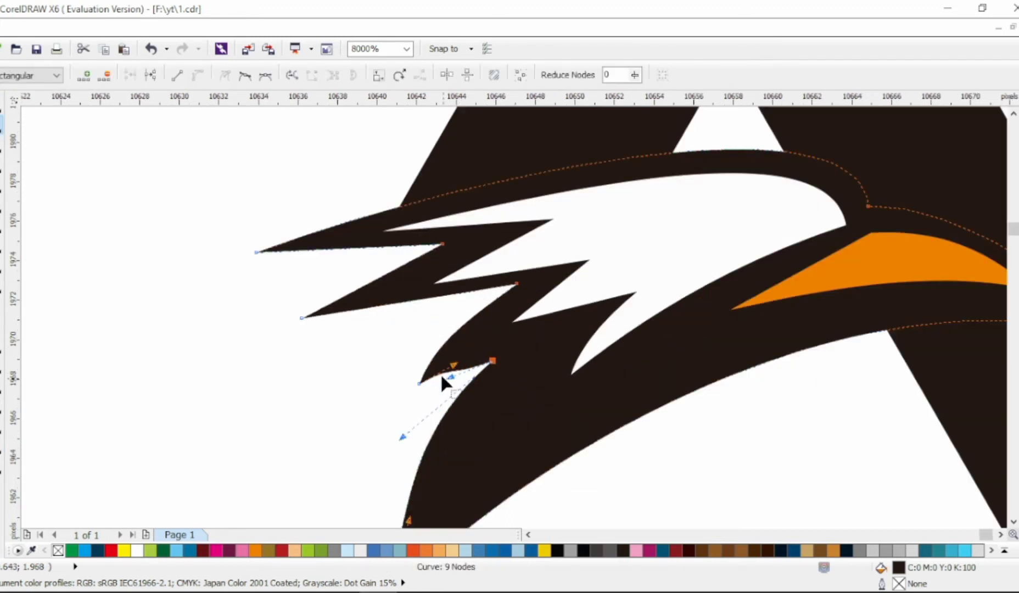
Sharpen the jagged feather points so the white face shows through
drag(444, 383, 519, 292)
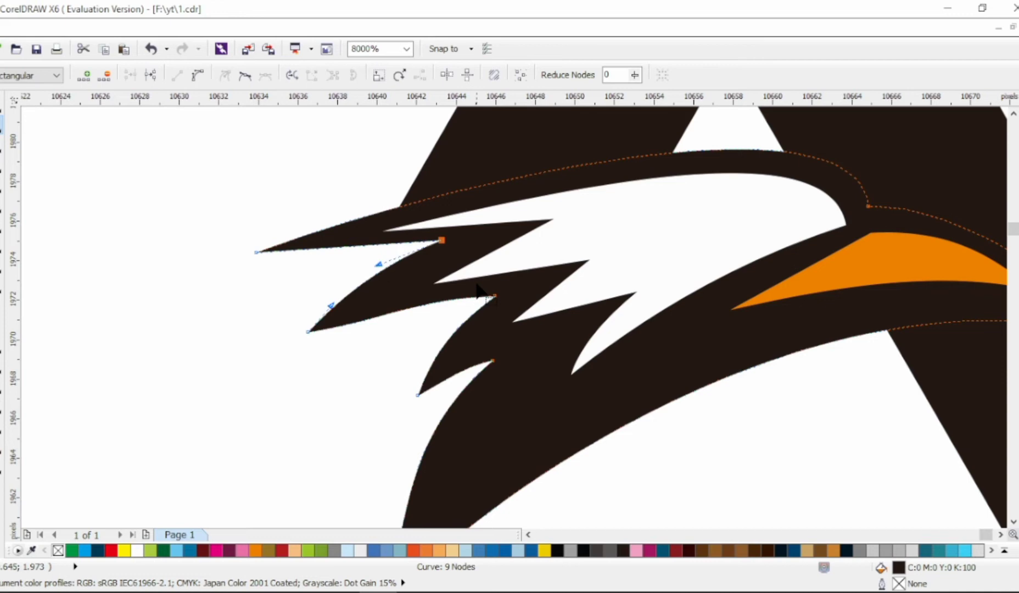
click(365, 48)
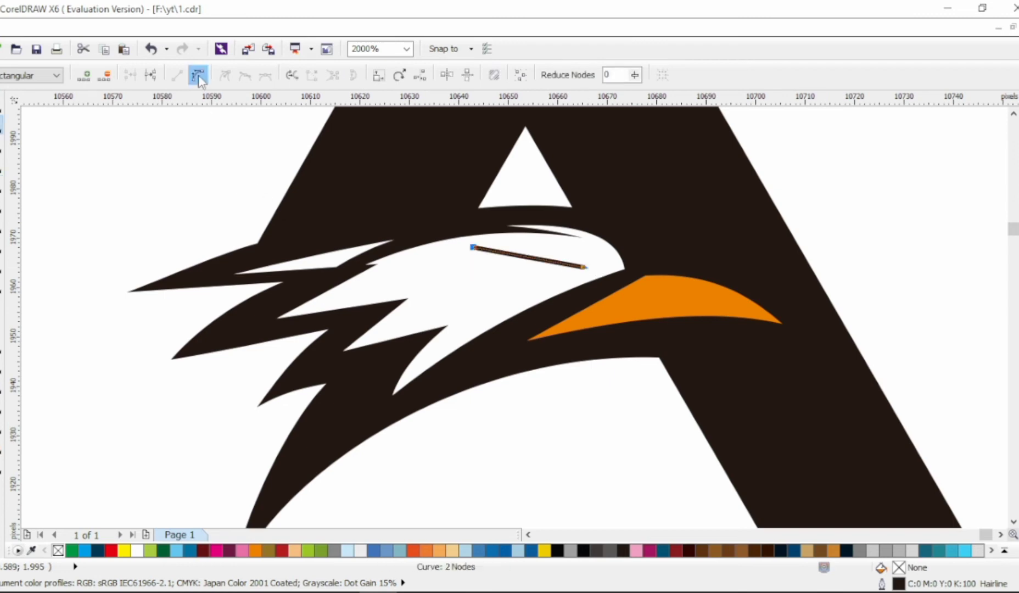
Convert the eye line to a curve for the red eye and reshape the white face's lower edge
click(199, 75)
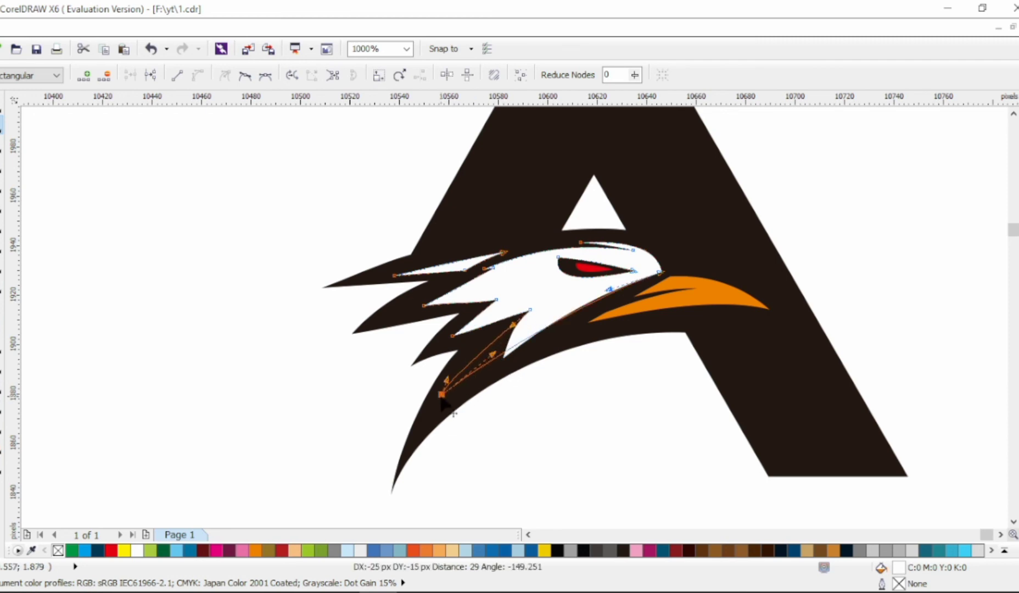
drag(444, 393, 525, 310)
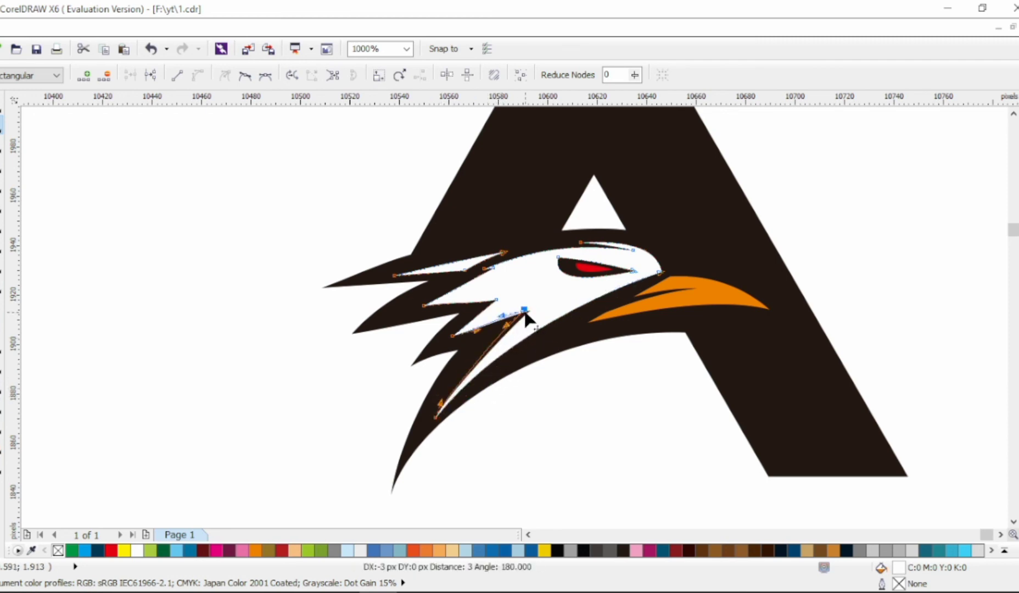